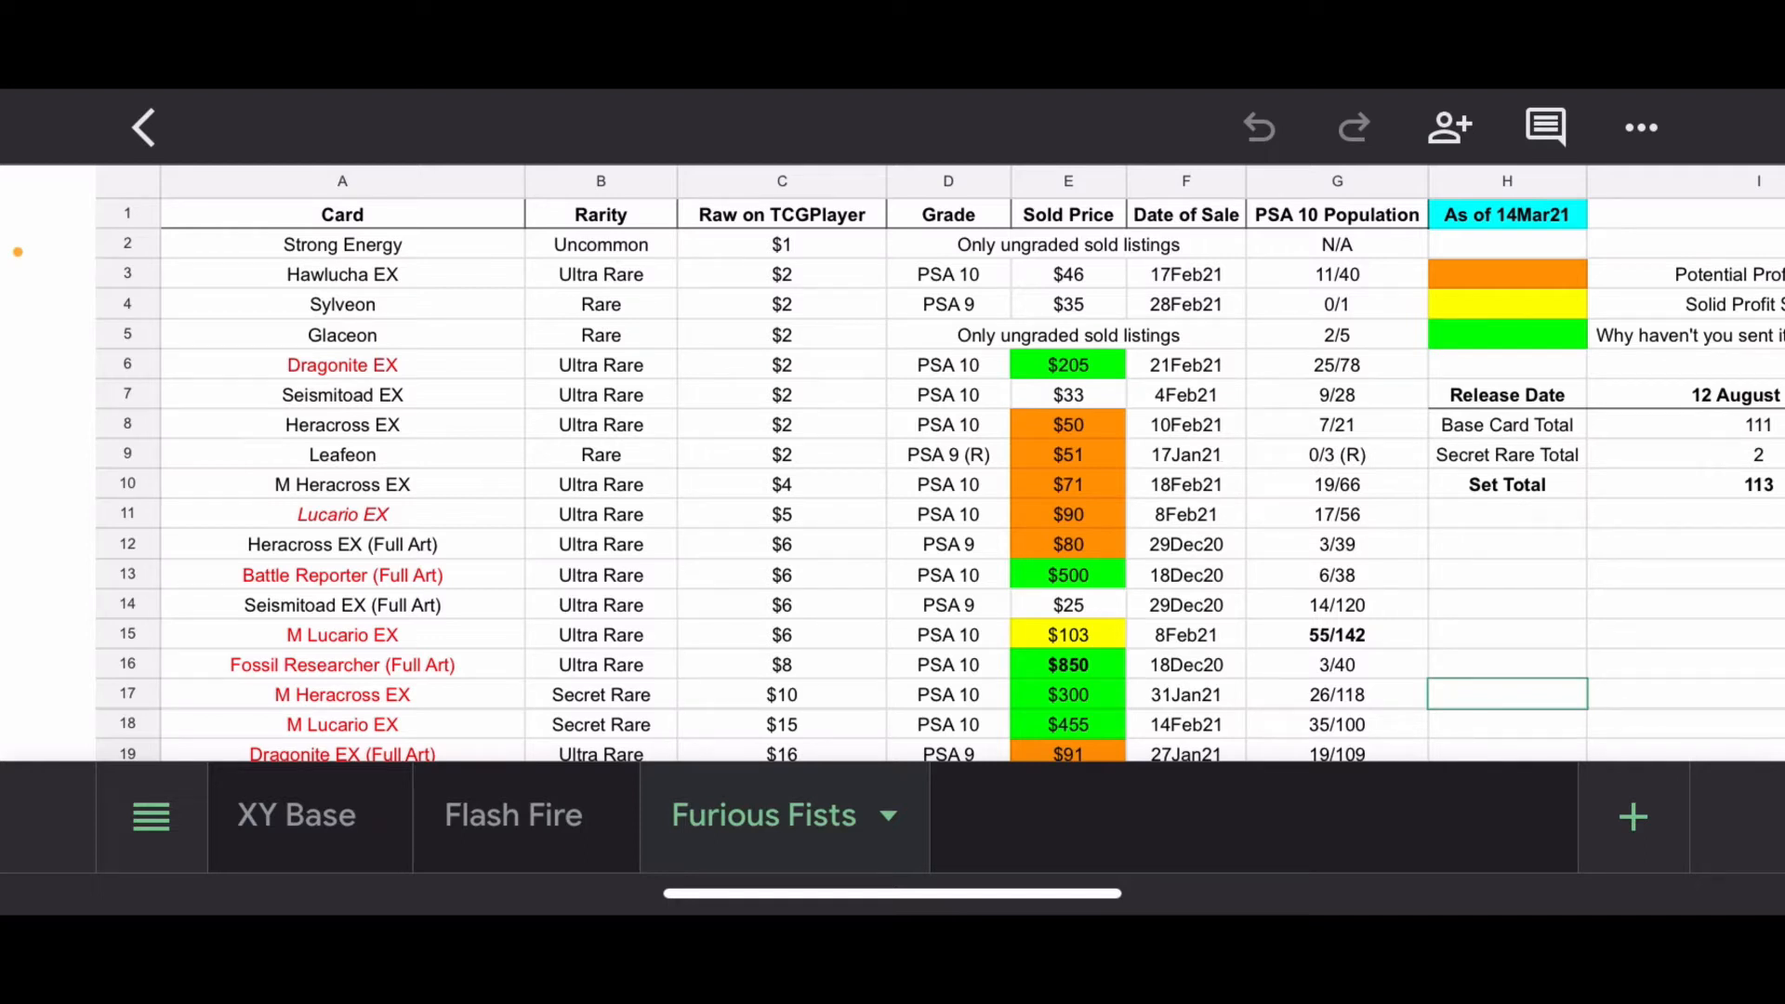
pyautogui.hscroll(3)
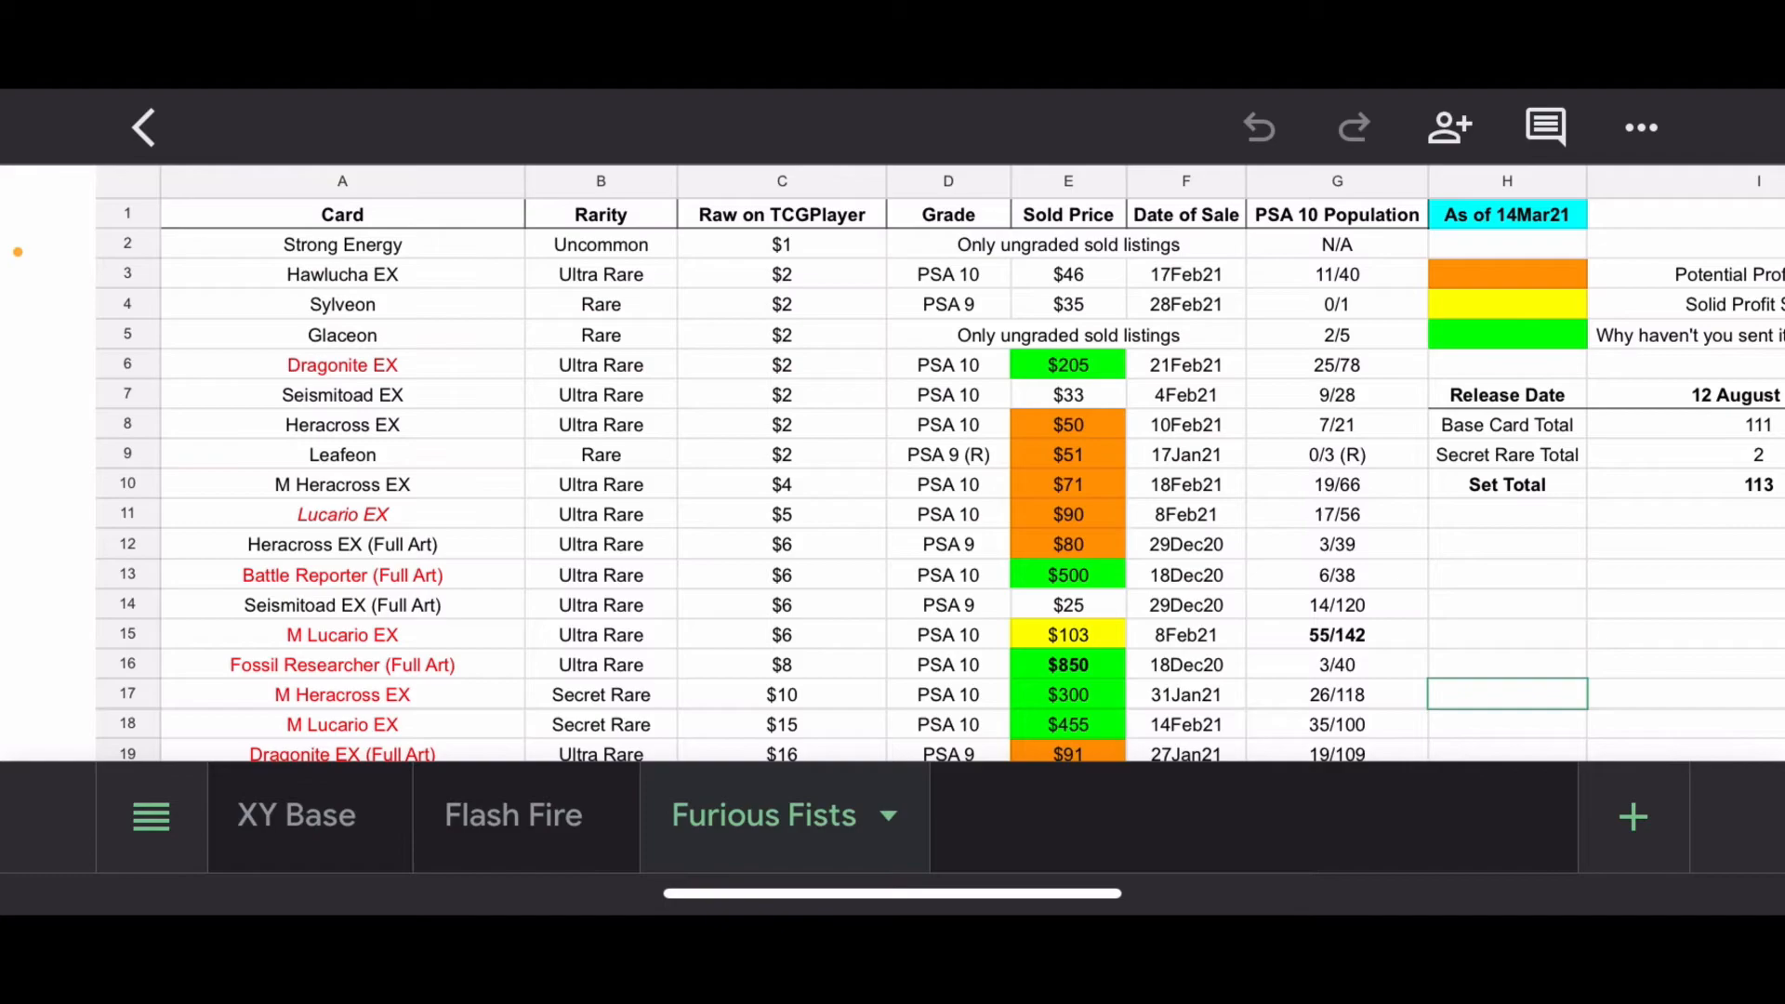
pyautogui.scroll(-3)
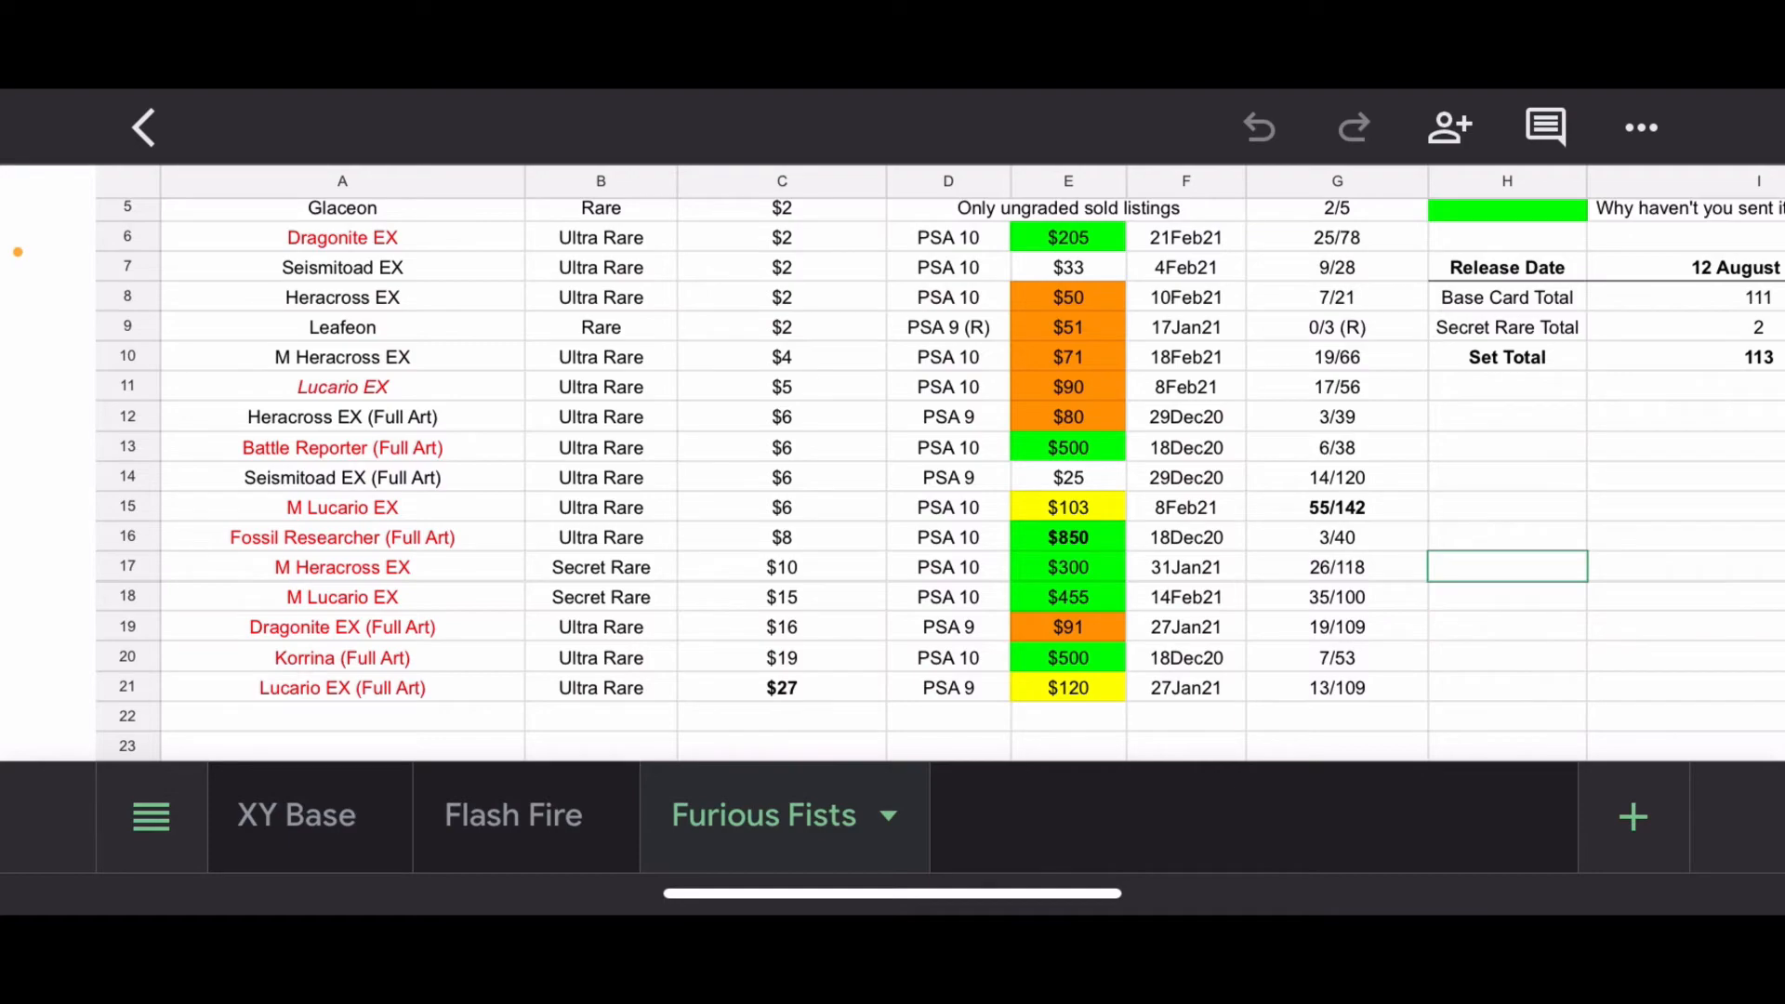
pyautogui.scroll(-3)
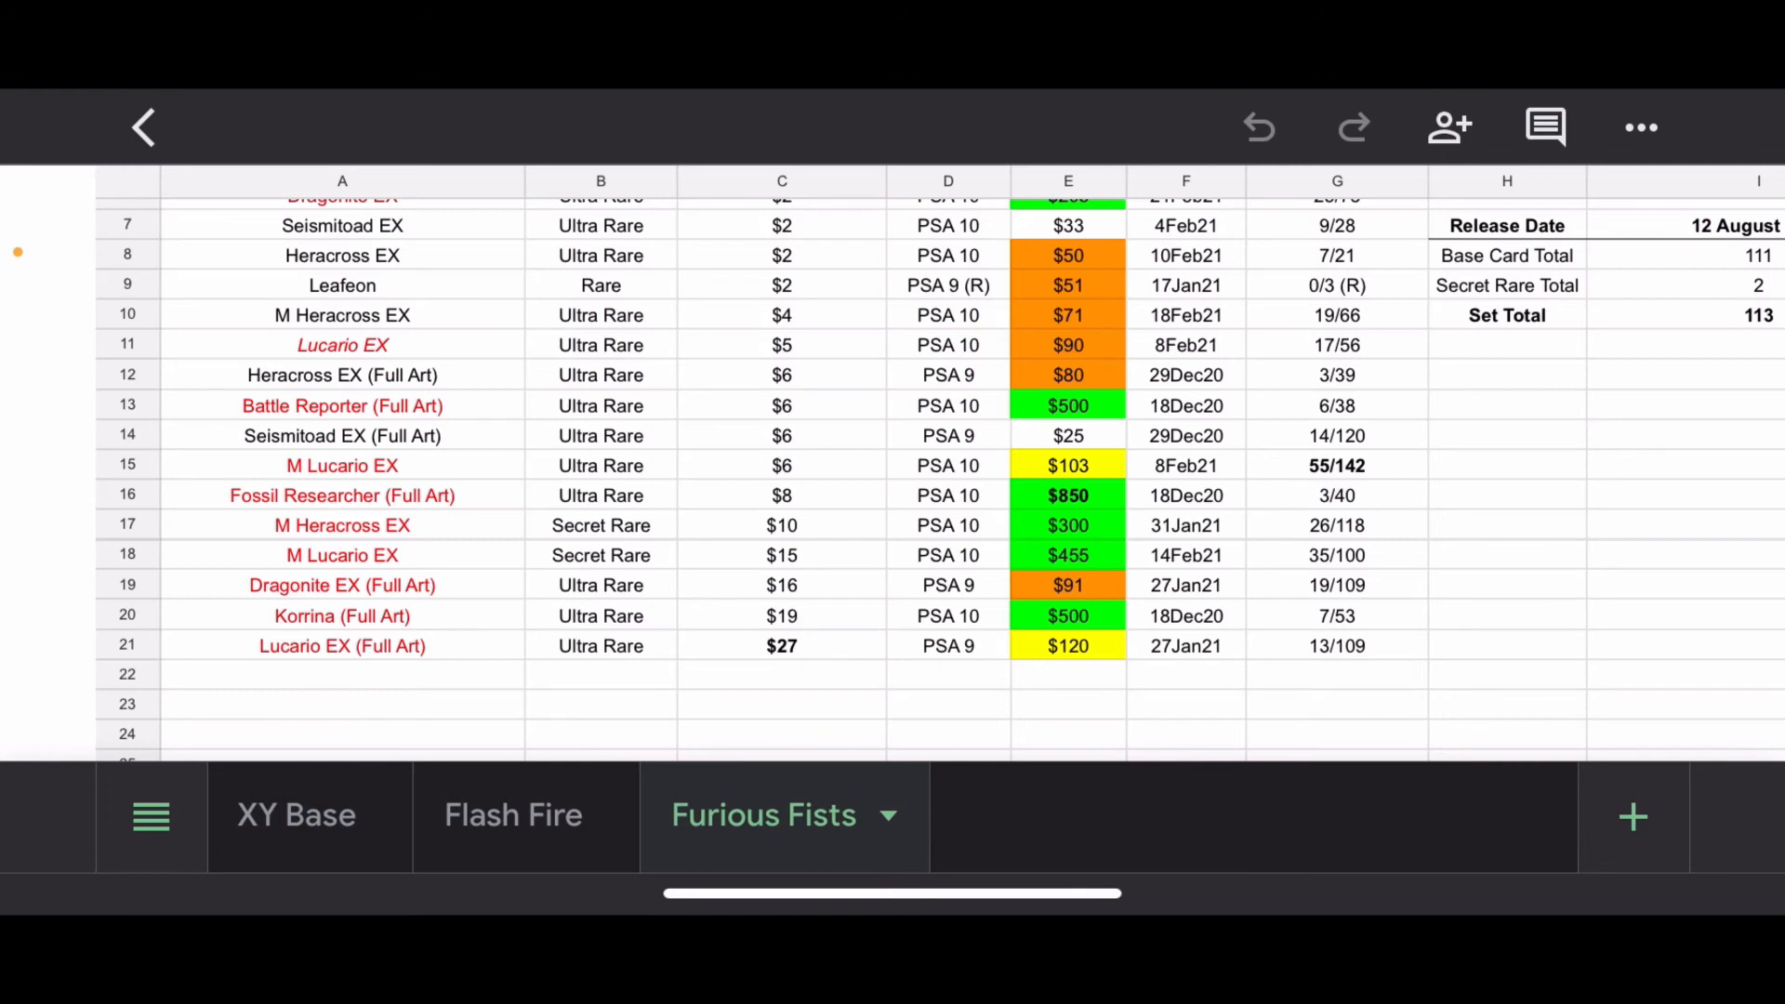
pyautogui.scroll(-3)
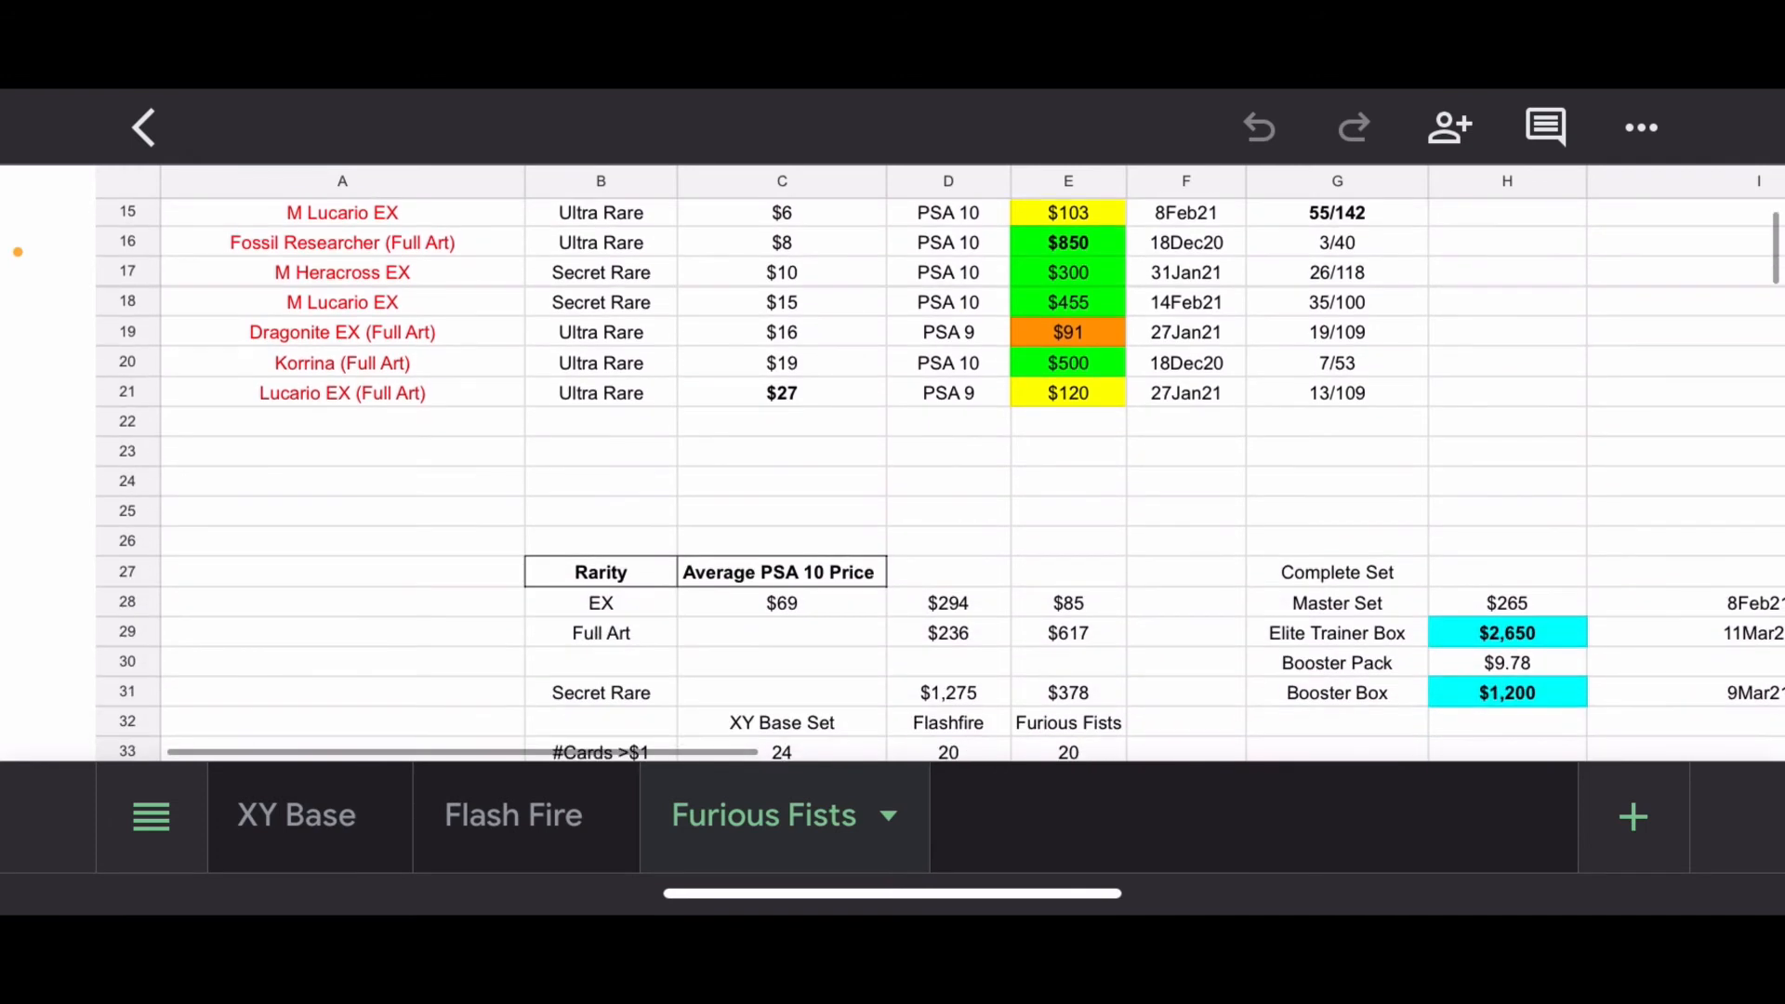
pyautogui.scroll(-3)
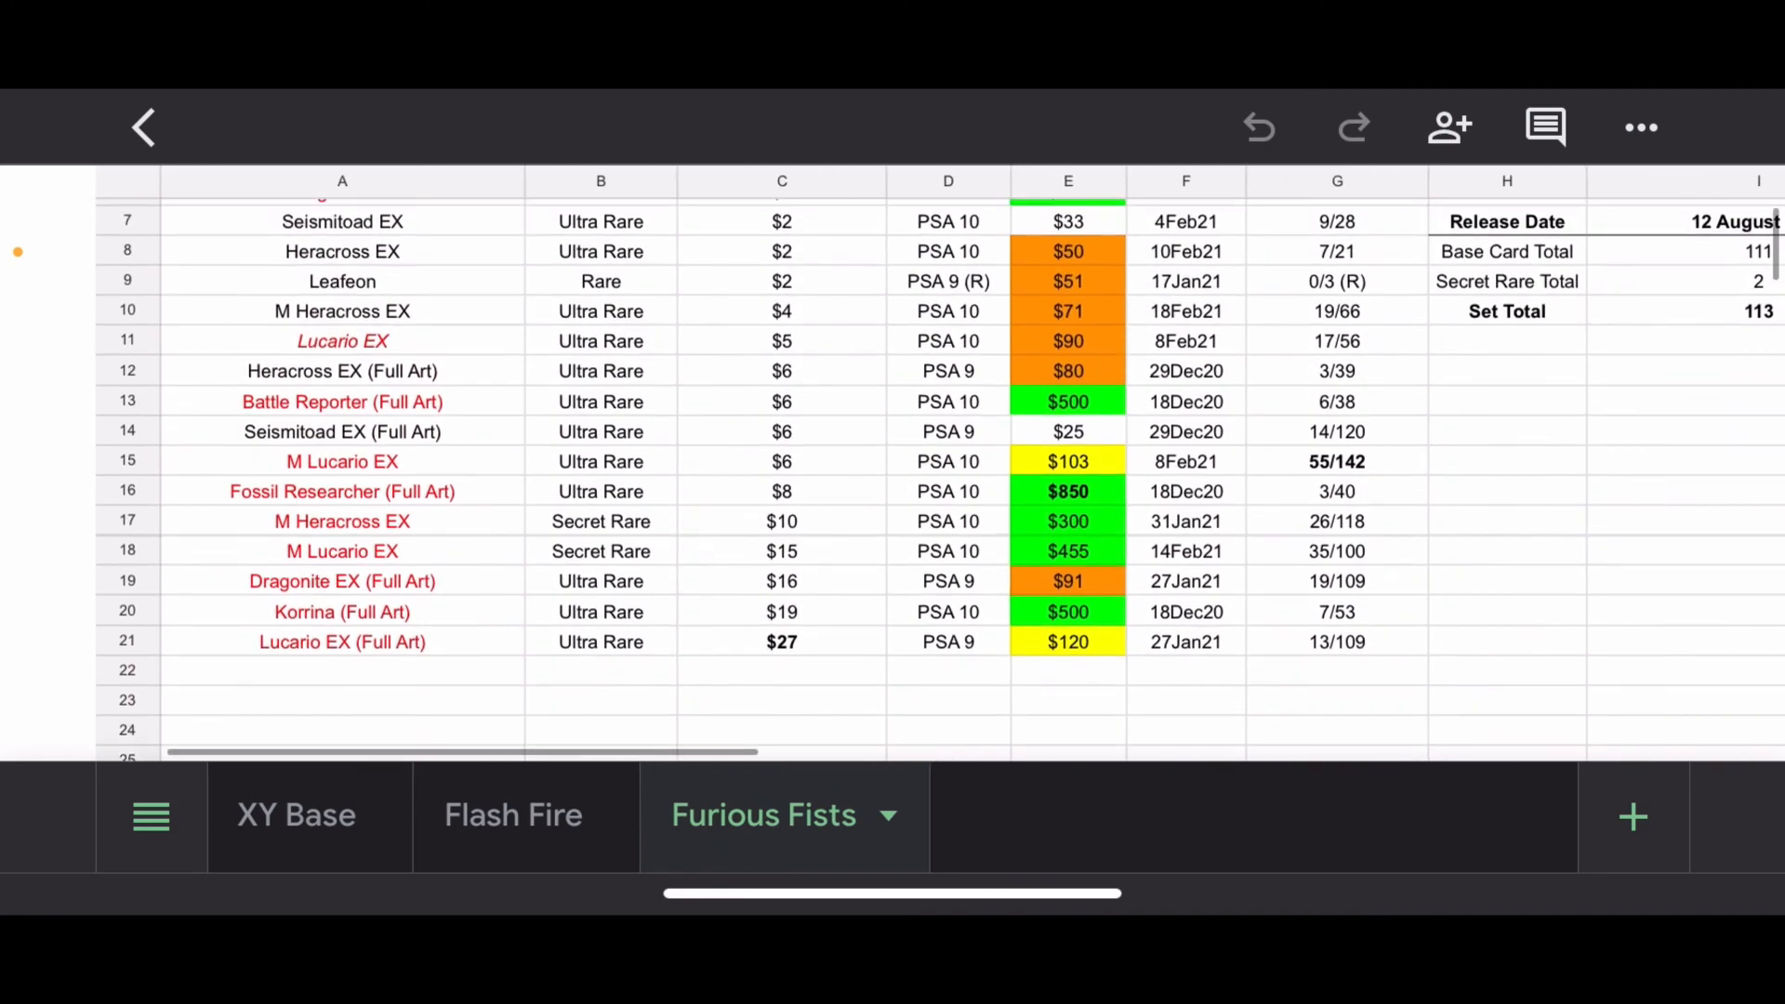
pyautogui.scroll(3)
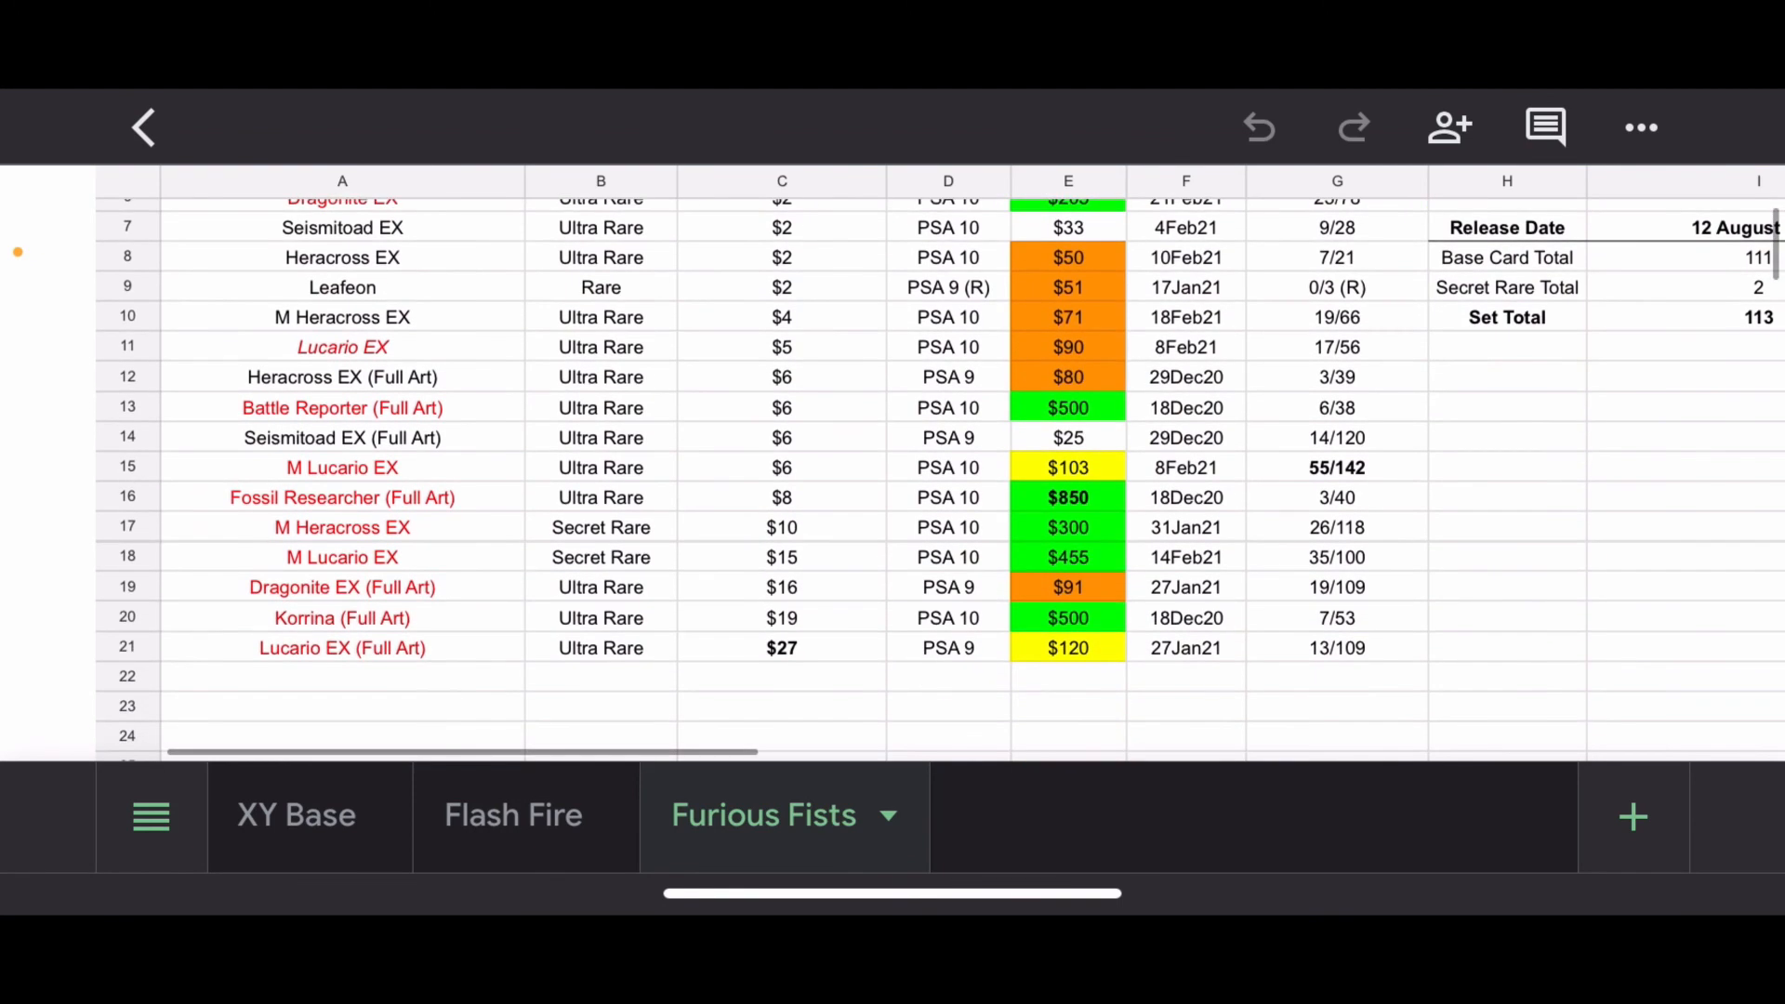